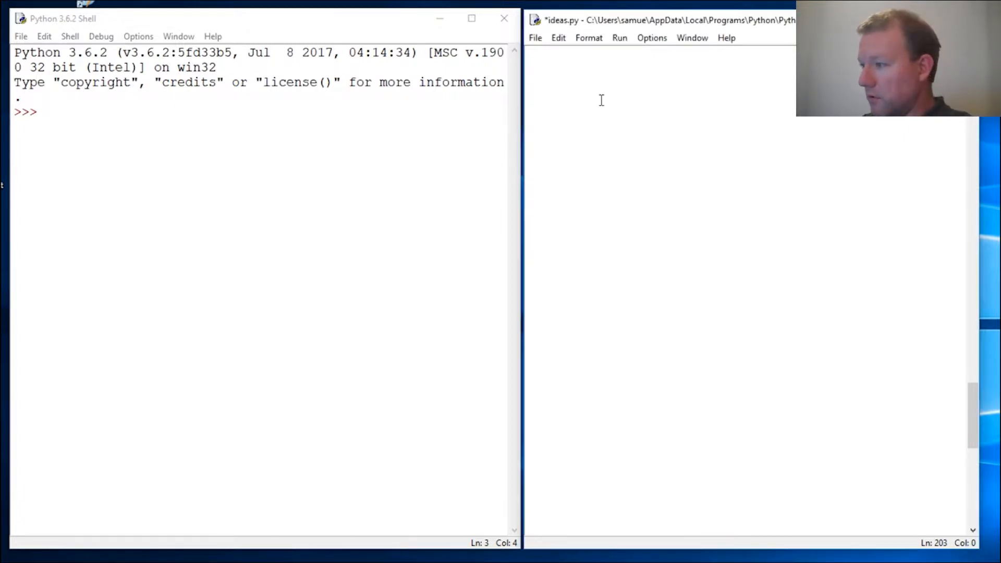
Type the comment line '# and or' in ideas.py.
text(#)
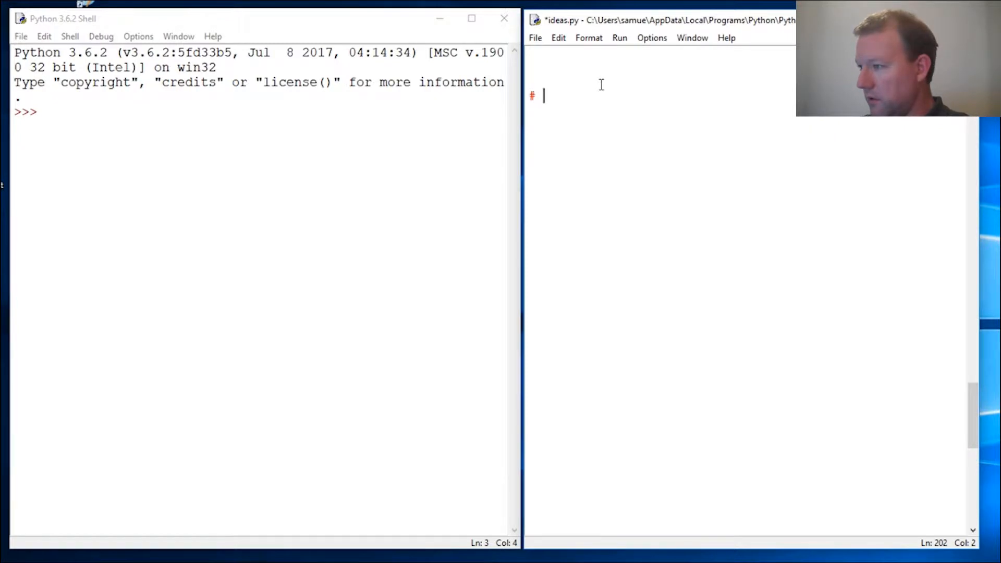
text(and and)
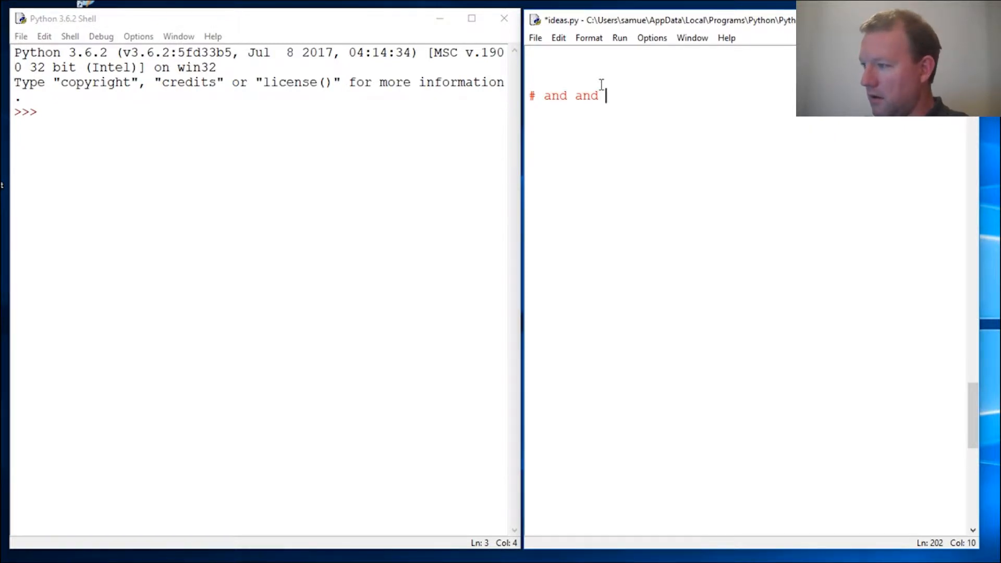
text(o)
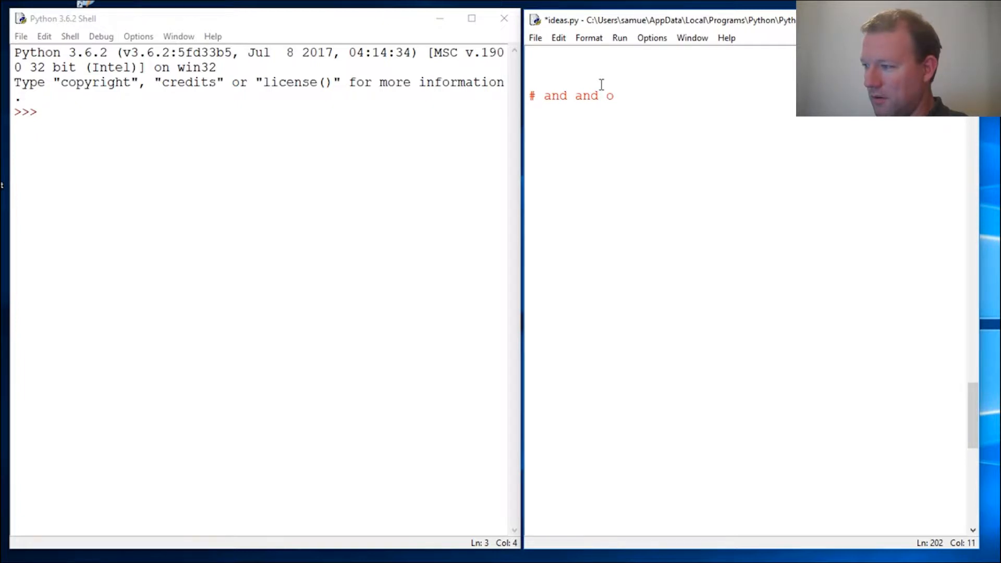
text(r)
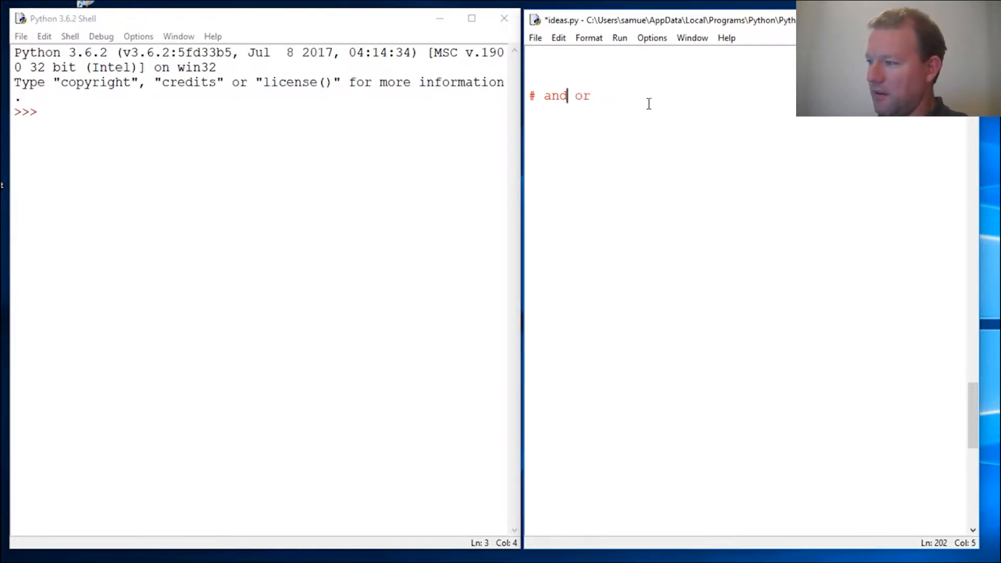
In the shell, evaluate True and 'True and True', both returning True.
click(392, 190)
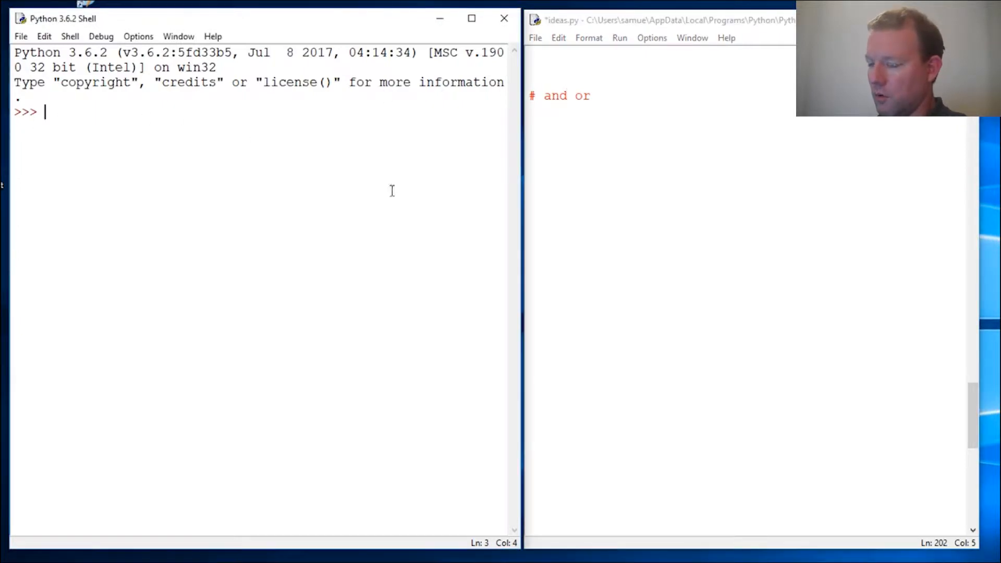
text(True)
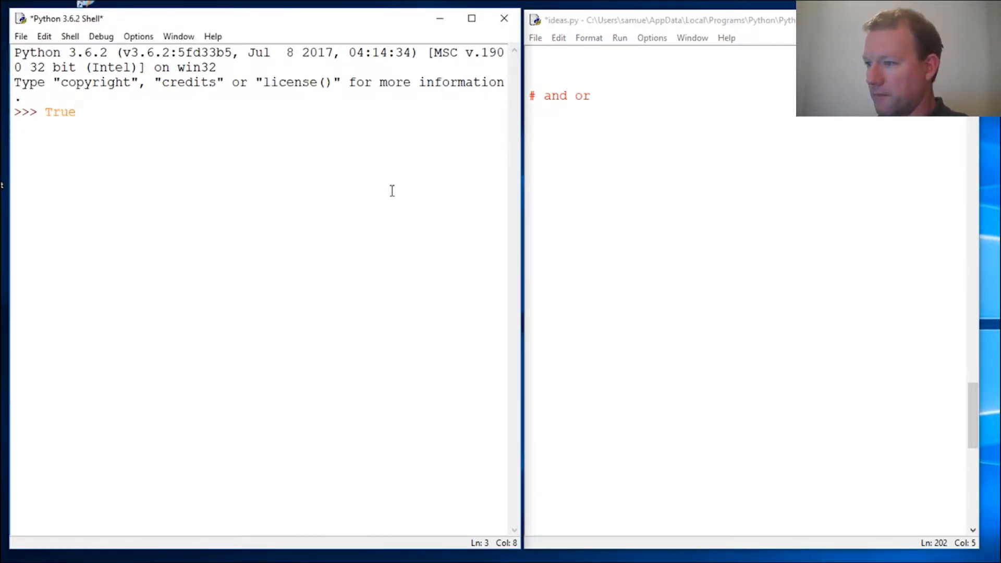
key(Return)
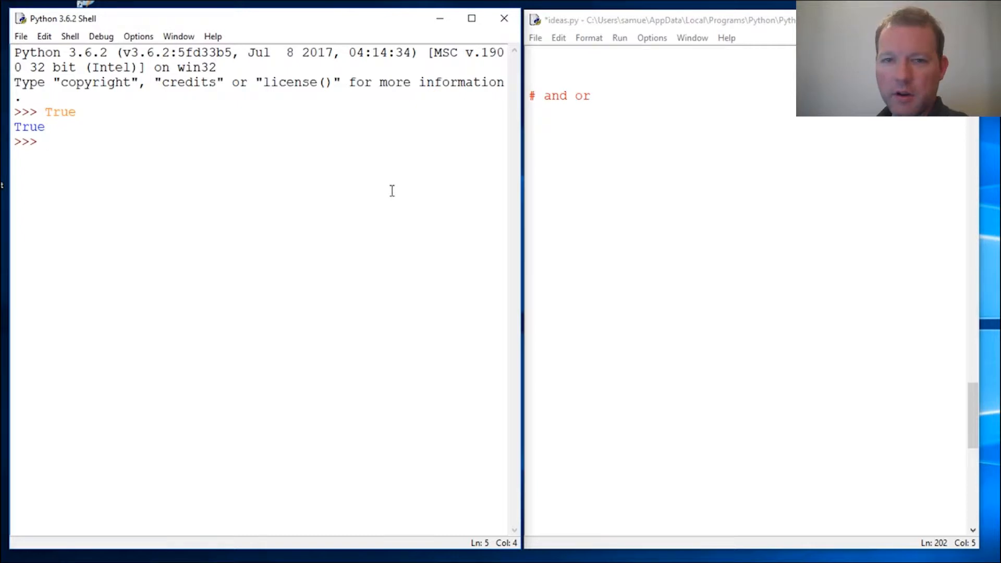
text(Tre)
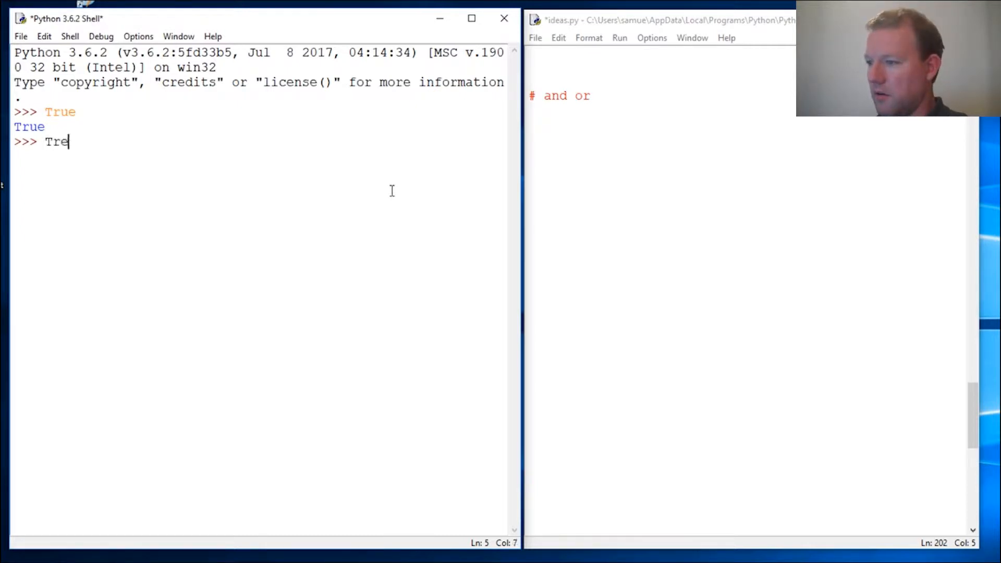
text(ue and)
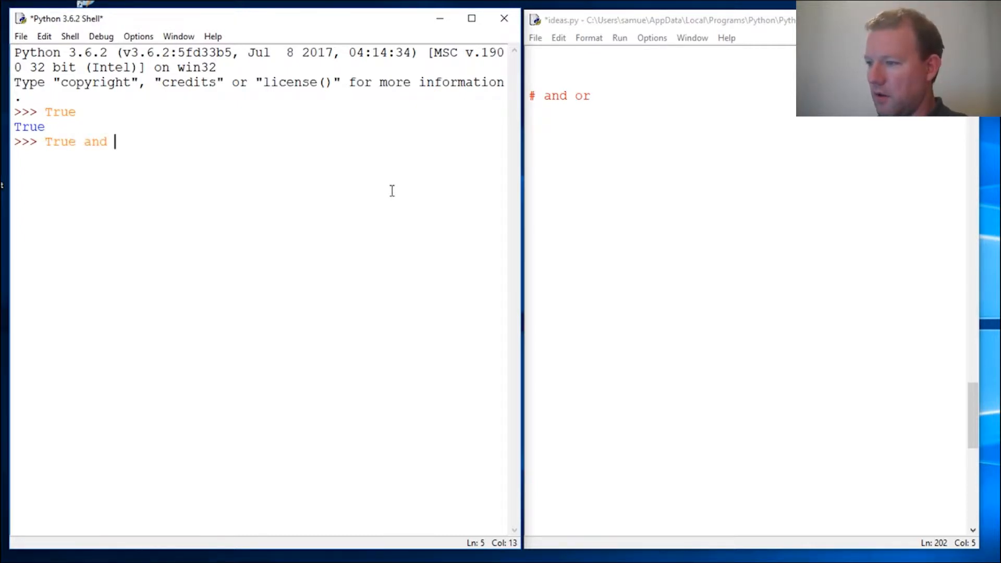
text(Tre)
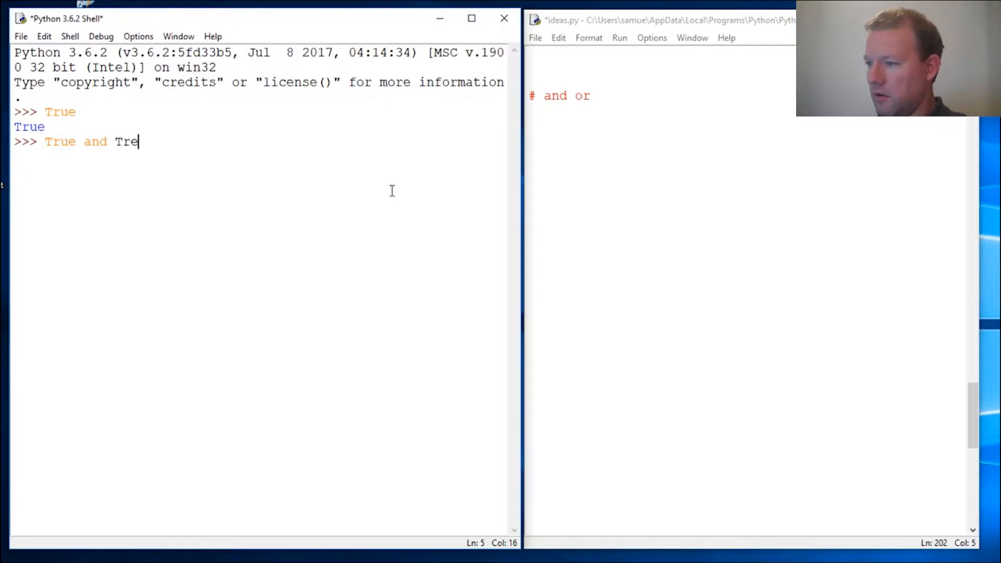
text(ue)
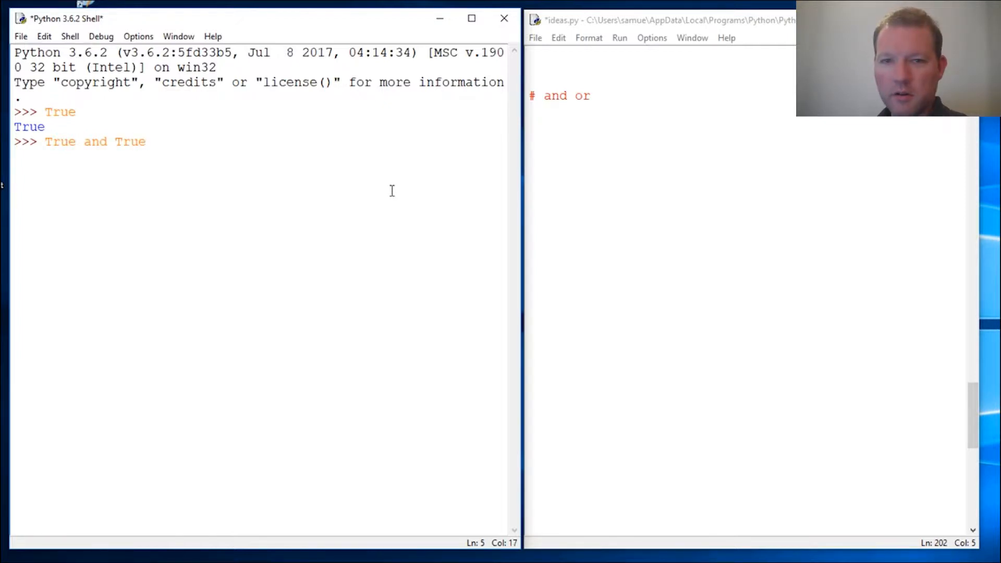
key(Return)
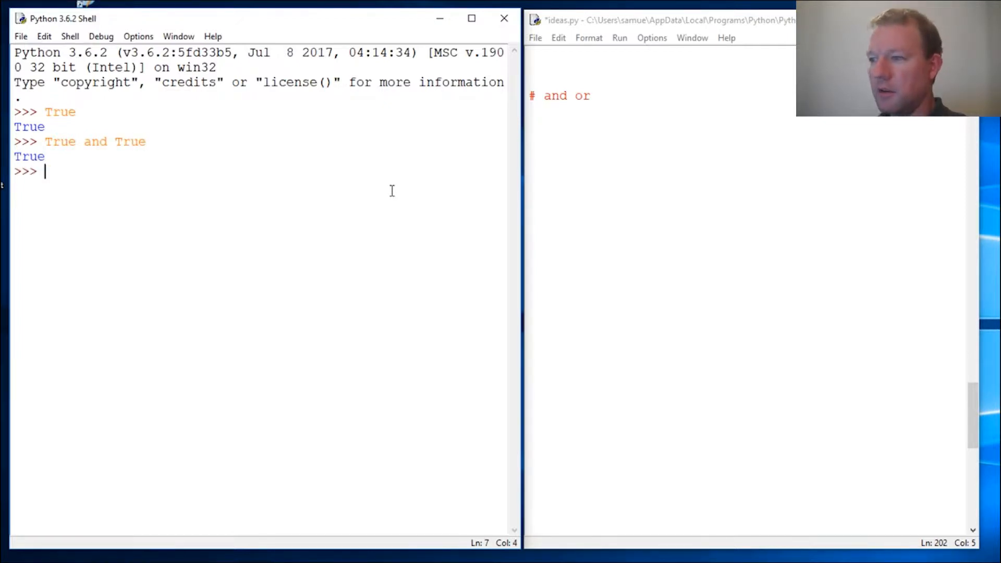
Evaluate 'True and False' in the shell, returning False, and highlight it.
text(Tru)
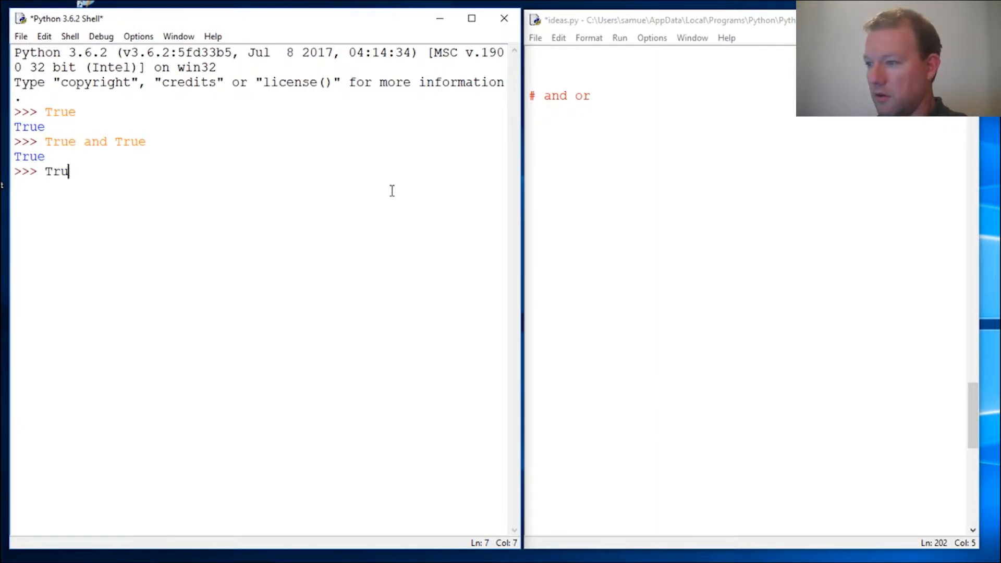
text(e)
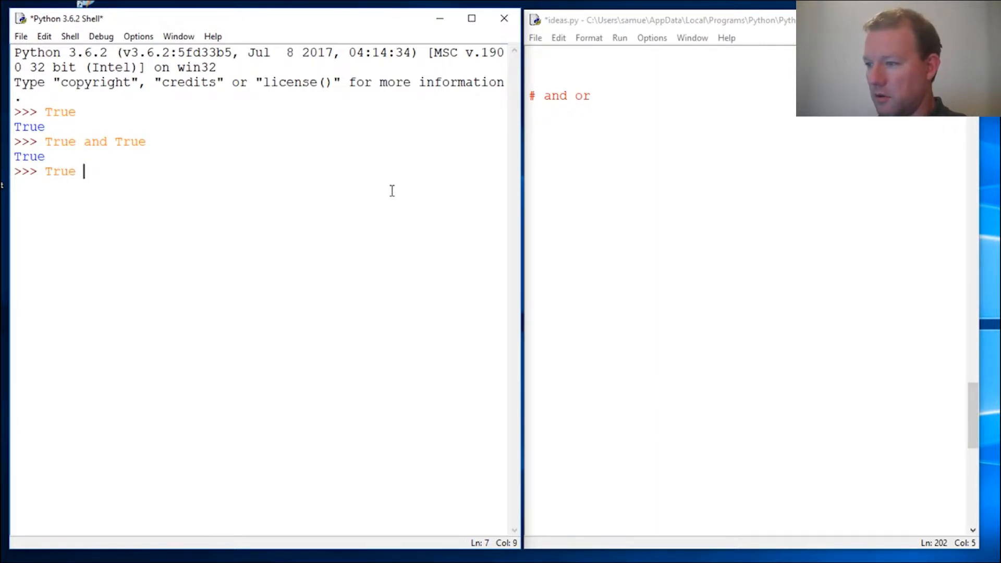
text(and F)
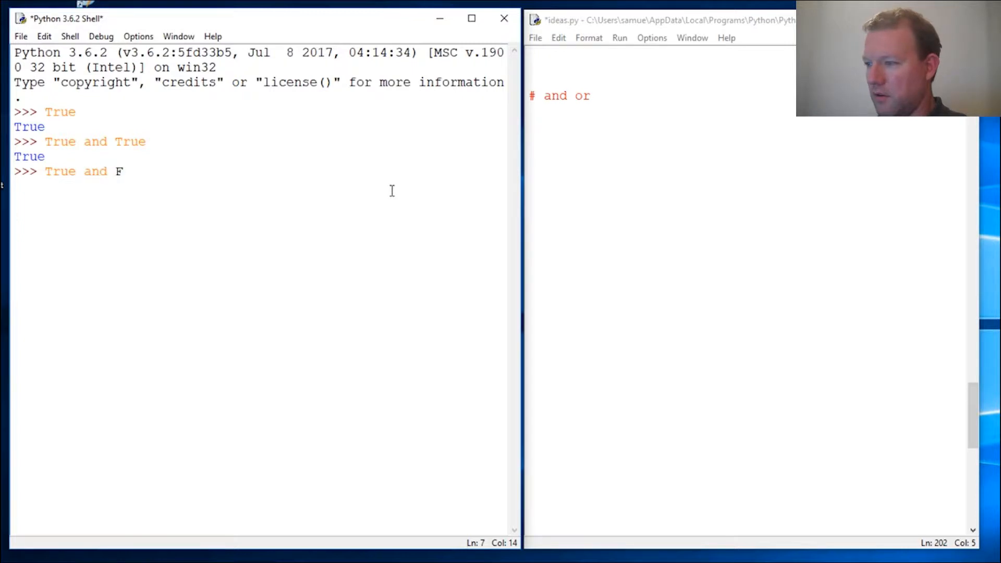
text(alse)
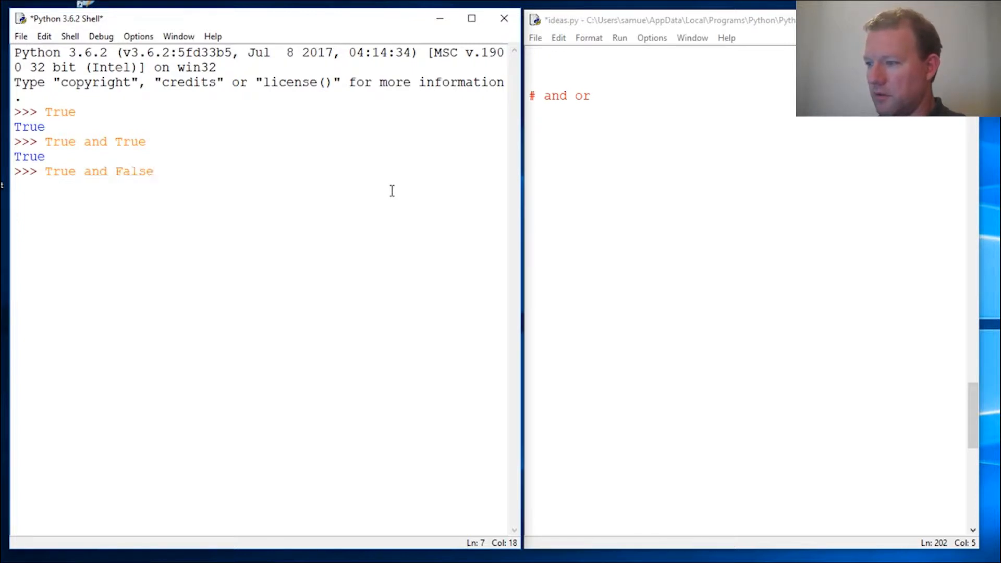
key(Return)
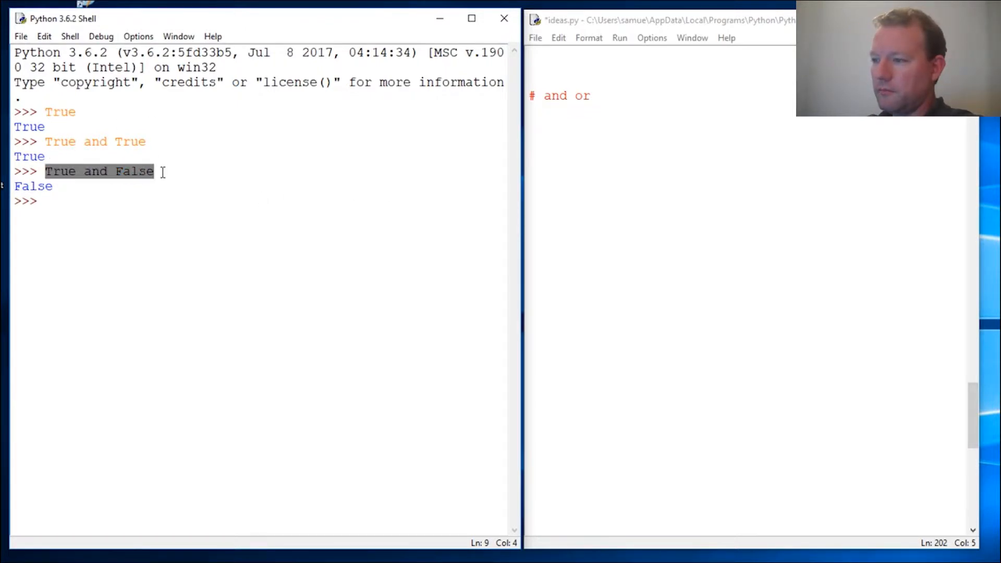
double_click(95, 171)
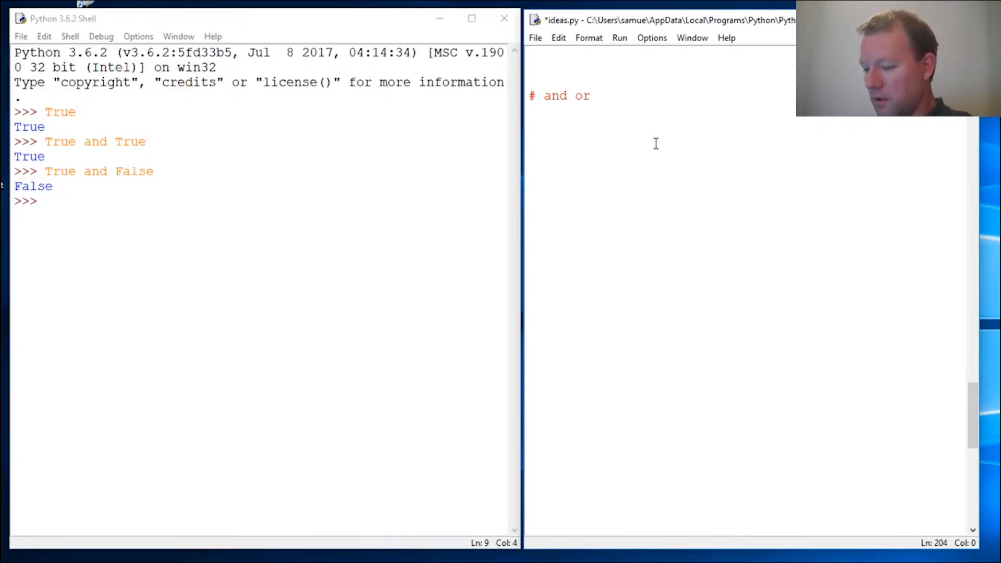
Write the condition line 'if 3>2 and 4>3' below the comment.
text(if)
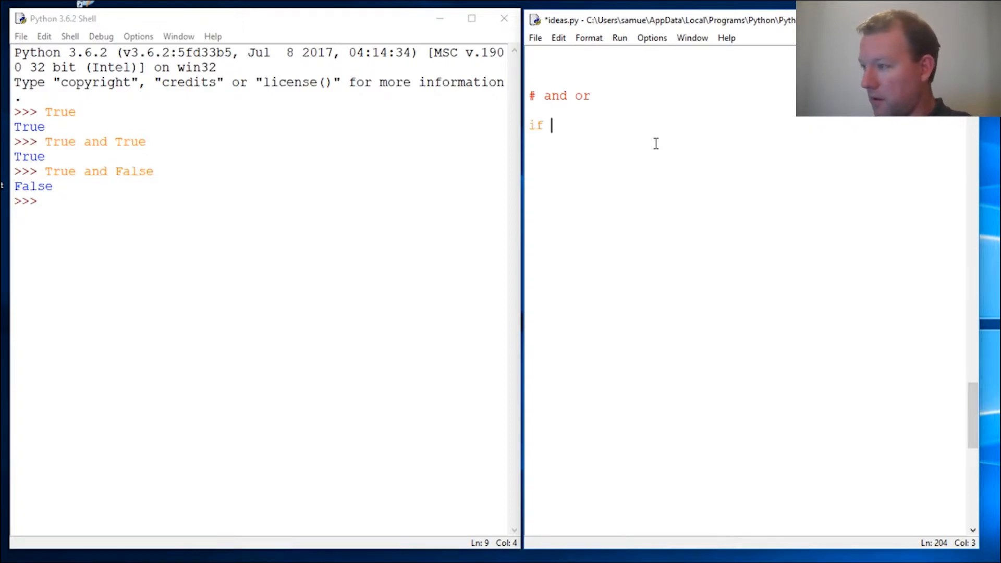
text(3)
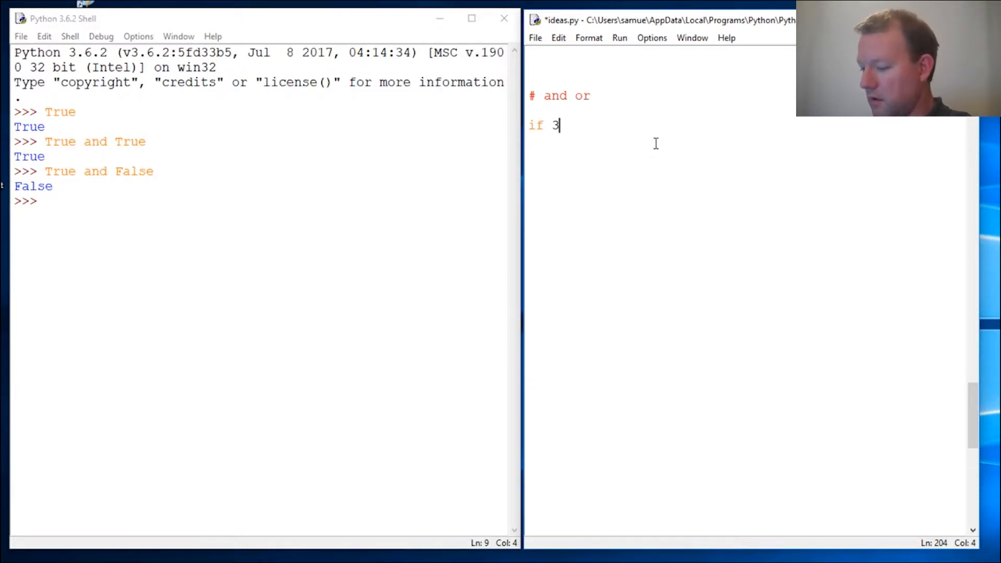
text(>)
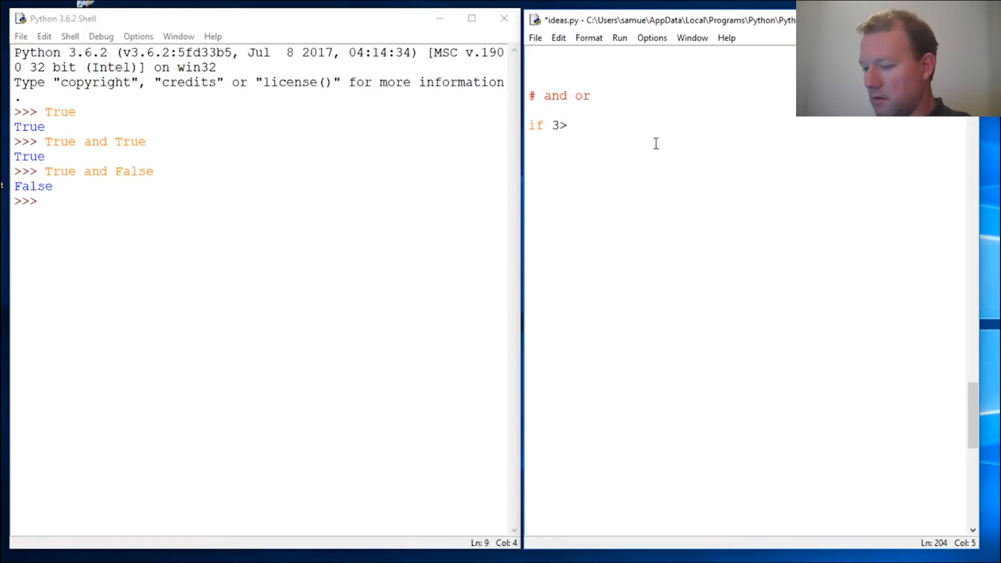
text(2 a)
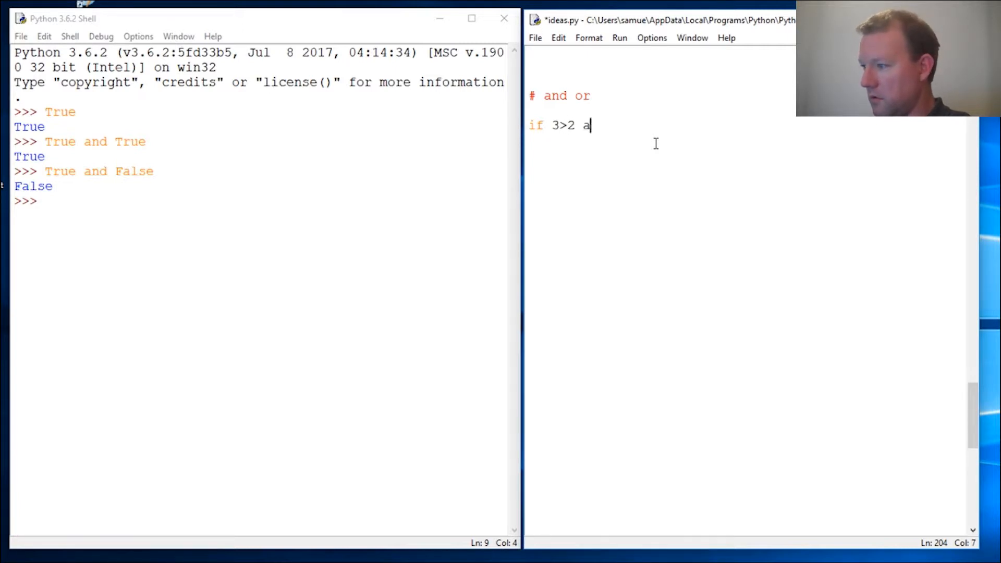
text(nd)
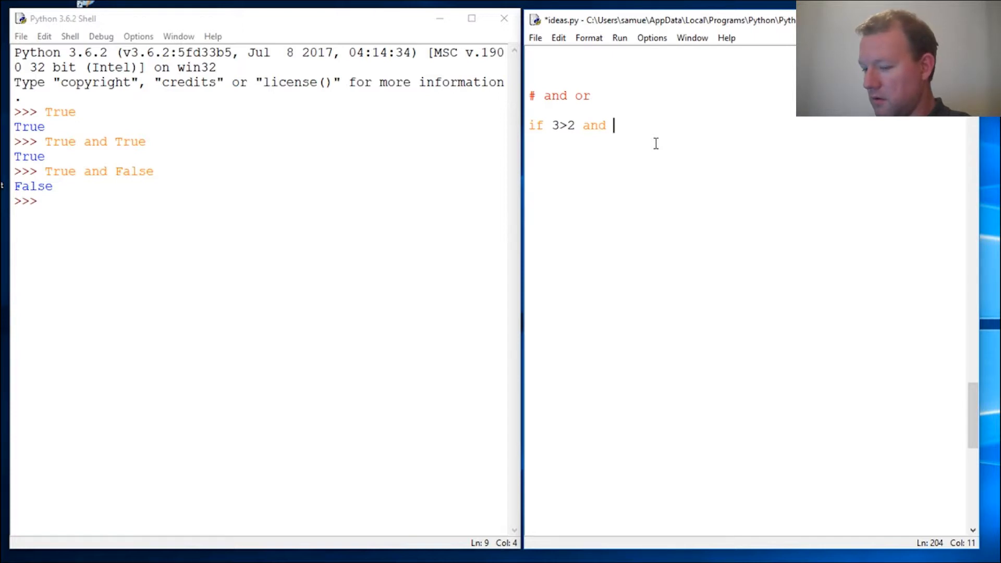
text(4>)
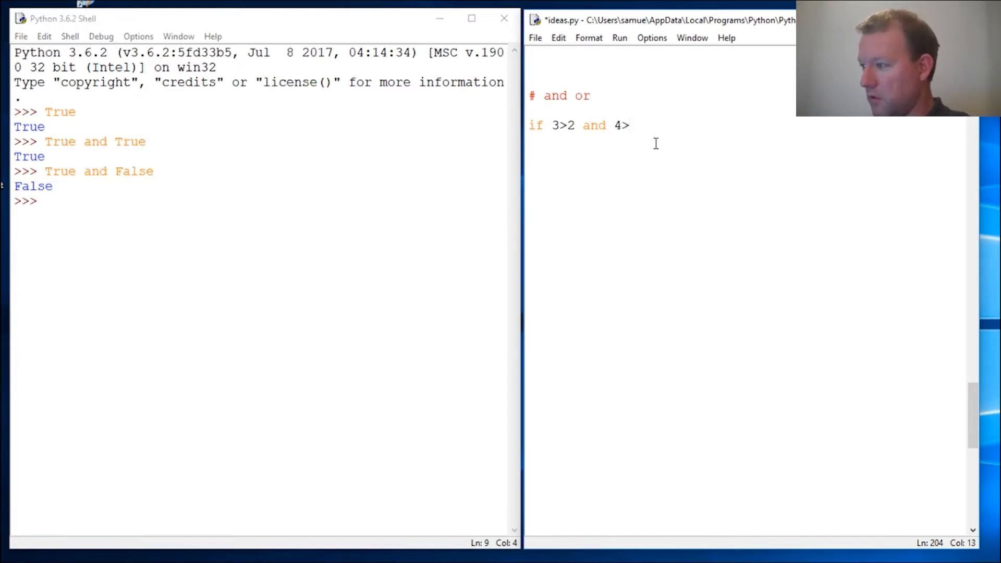
text(3)
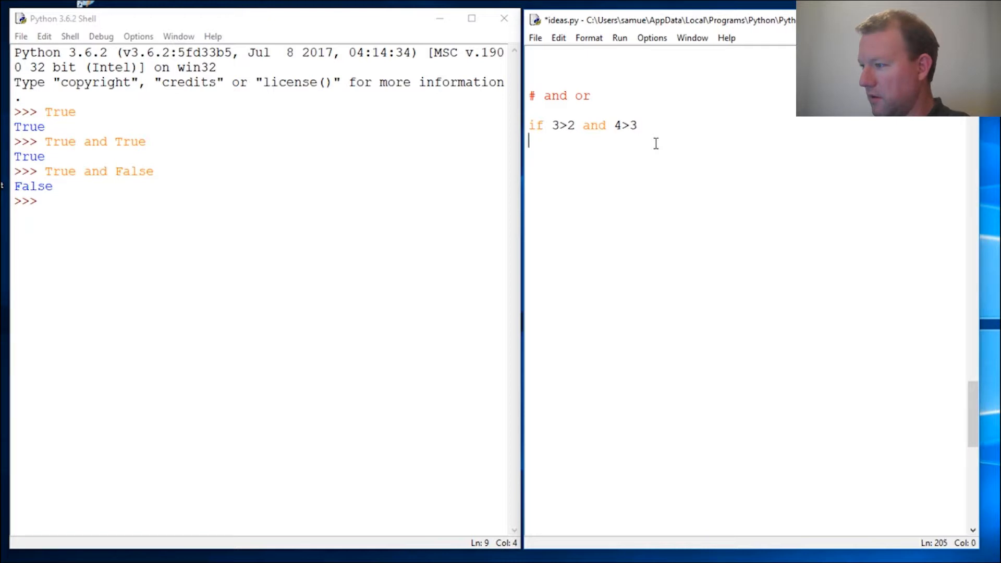
Dismiss the invalid-syntax error and add print('yes') and print('no') branches.
click(619, 37)
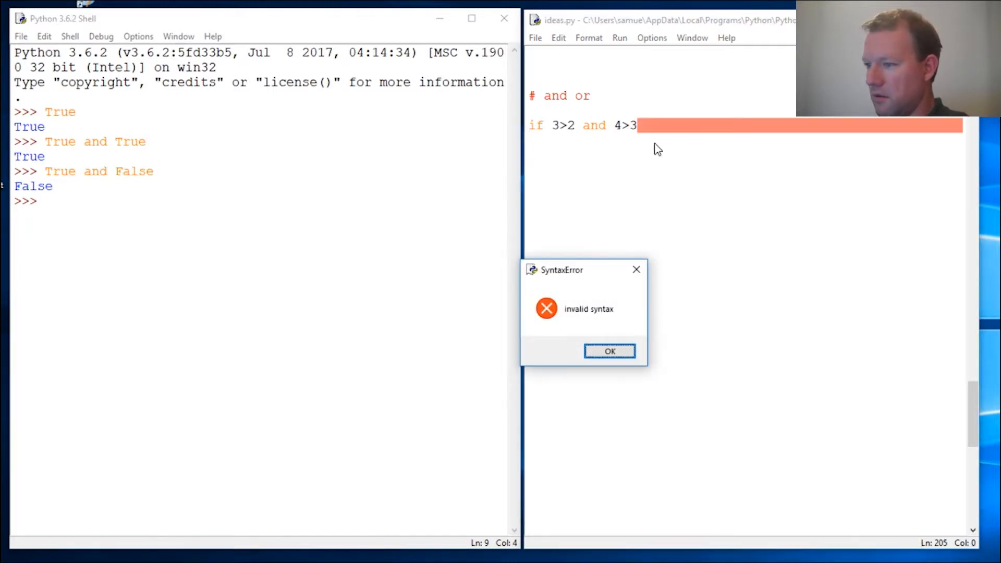
click(608, 351)
text(:)
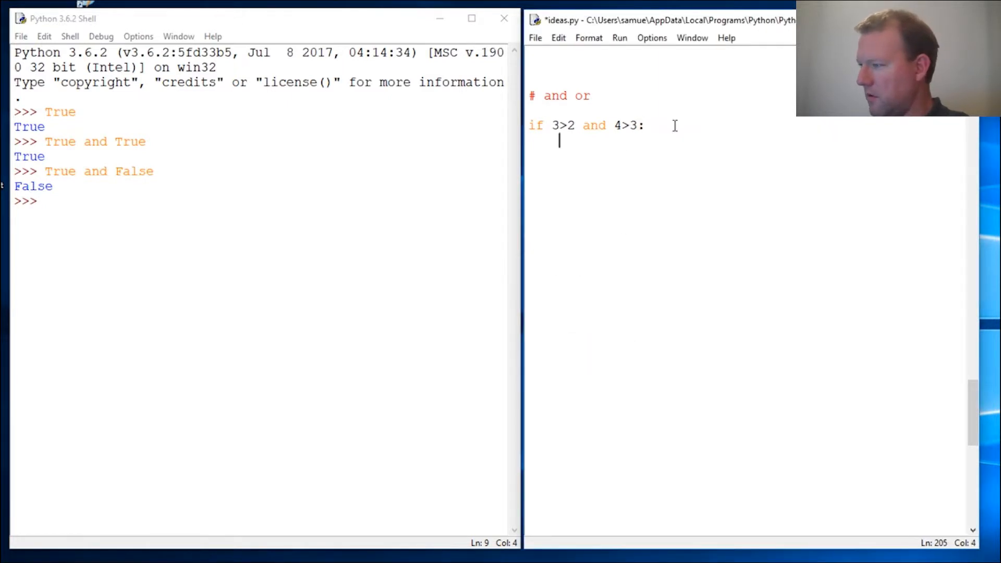
text(print()
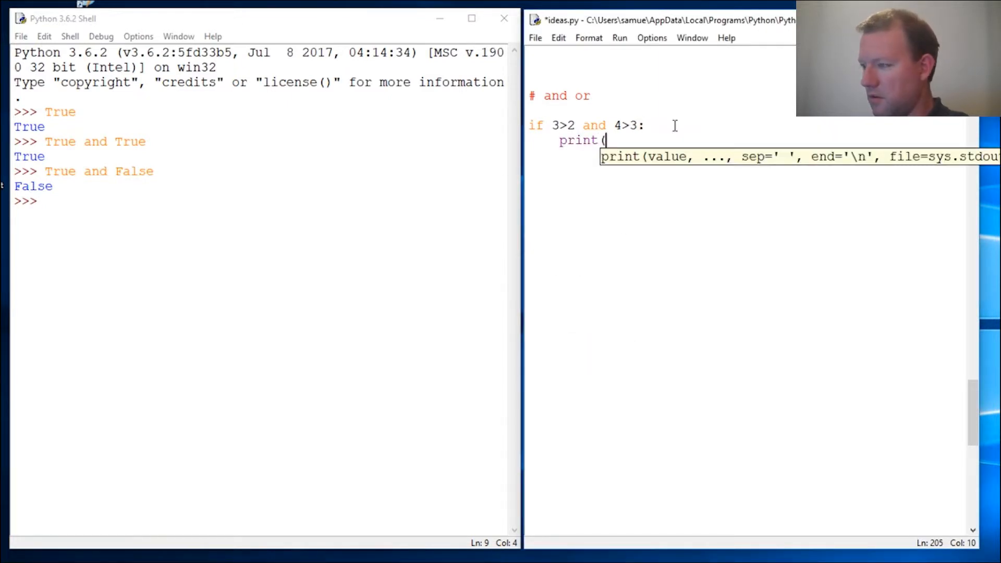
text('yes')
click(748, 156)
text(else:)
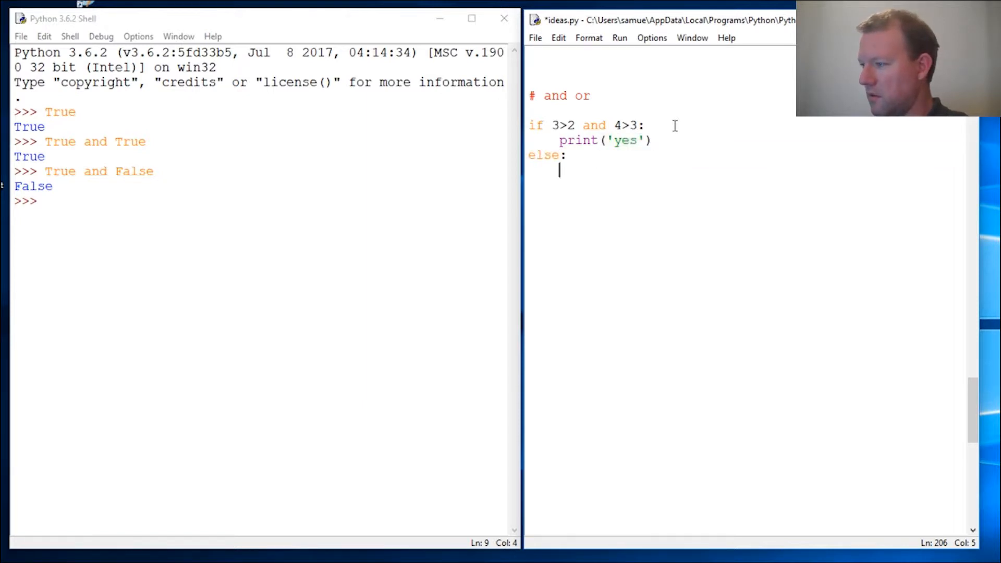
text(print)
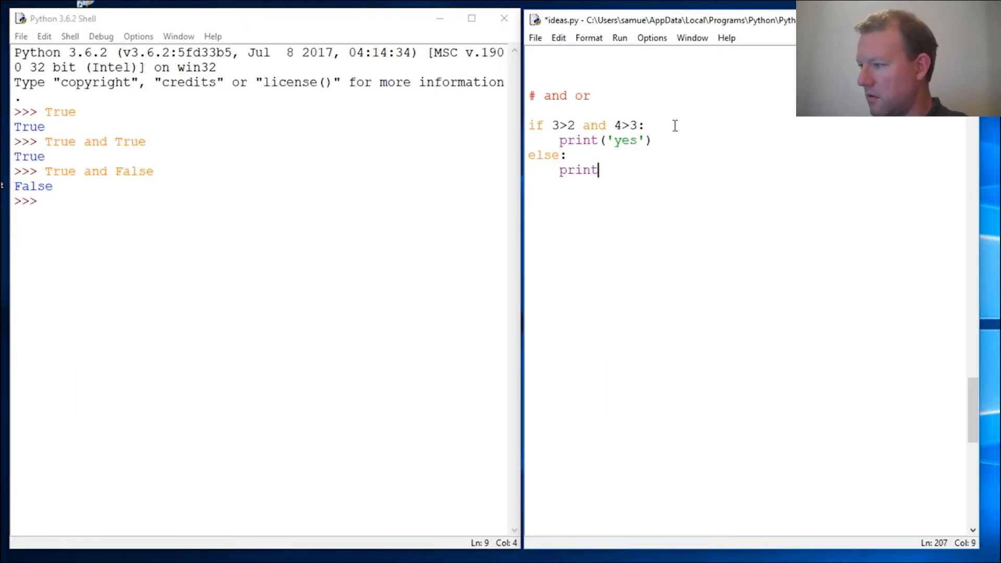
text(('no)
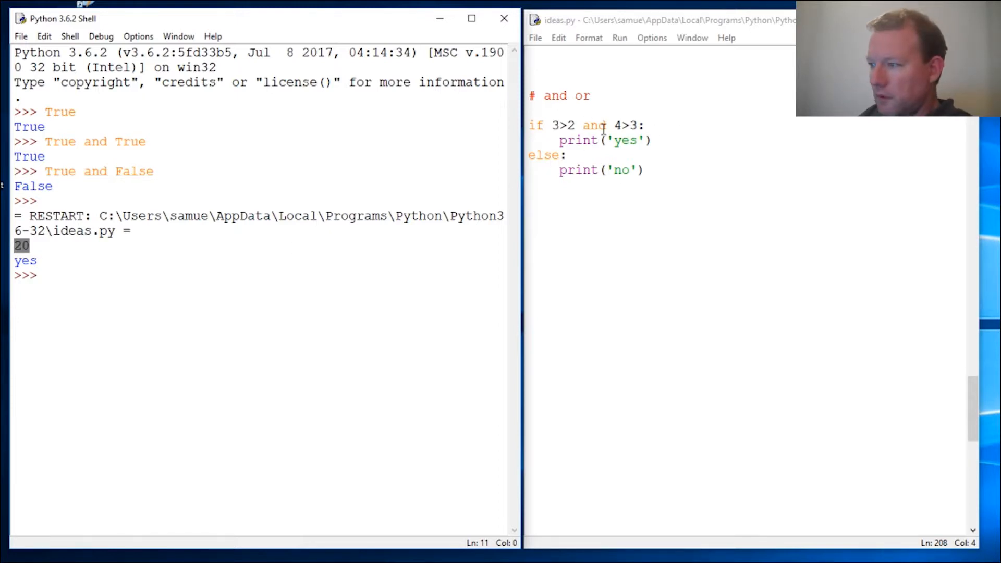
click(604, 140)
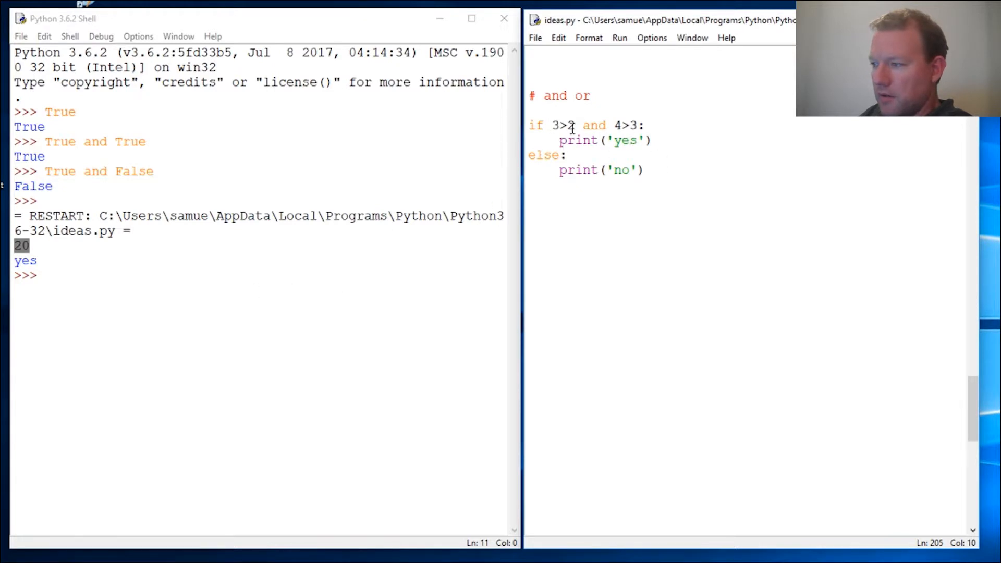
click(574, 125)
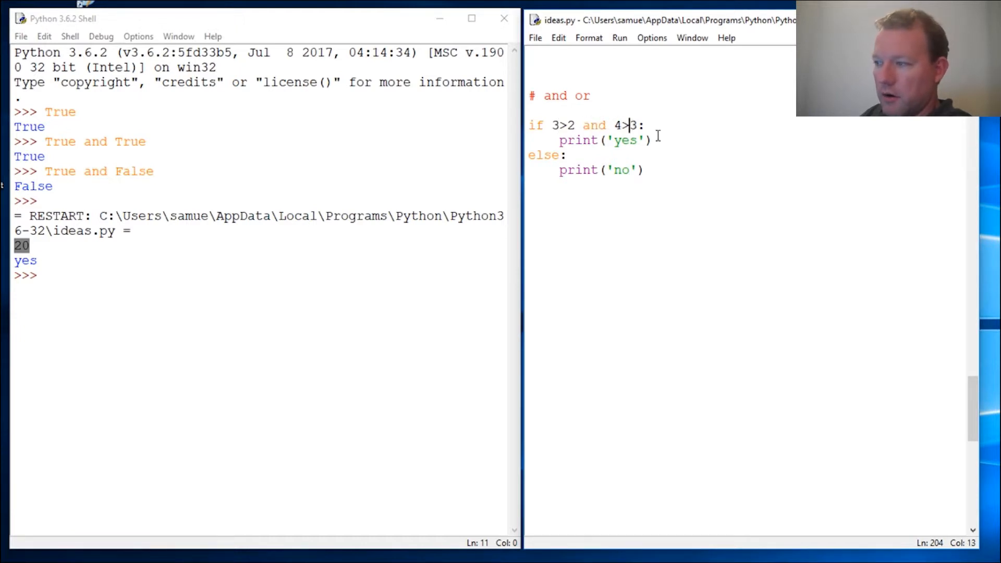
double_click(592, 126)
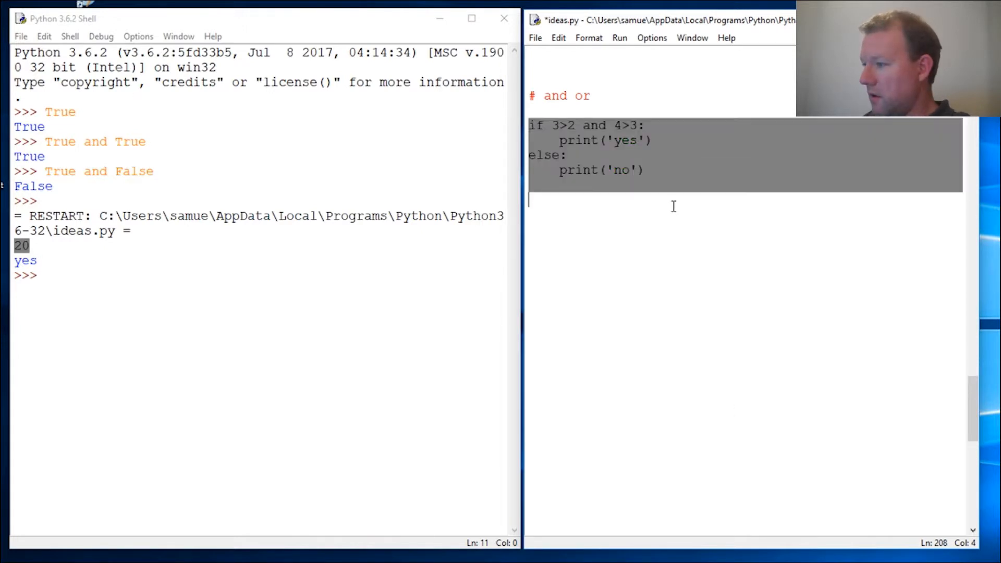
Change the copied block's condition to 3>5 and 4>3 and run it, printing no.
click(588, 248)
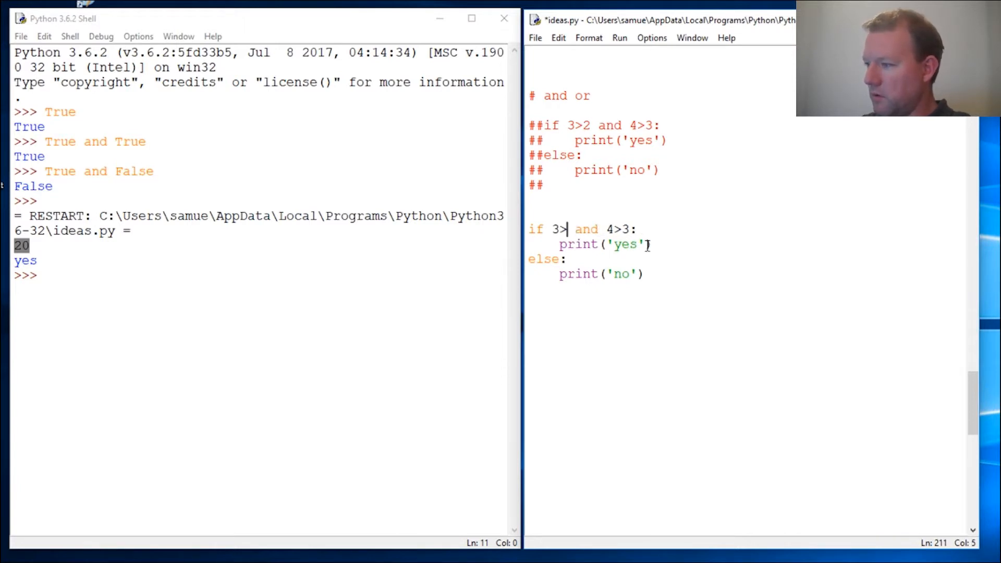
text(5)
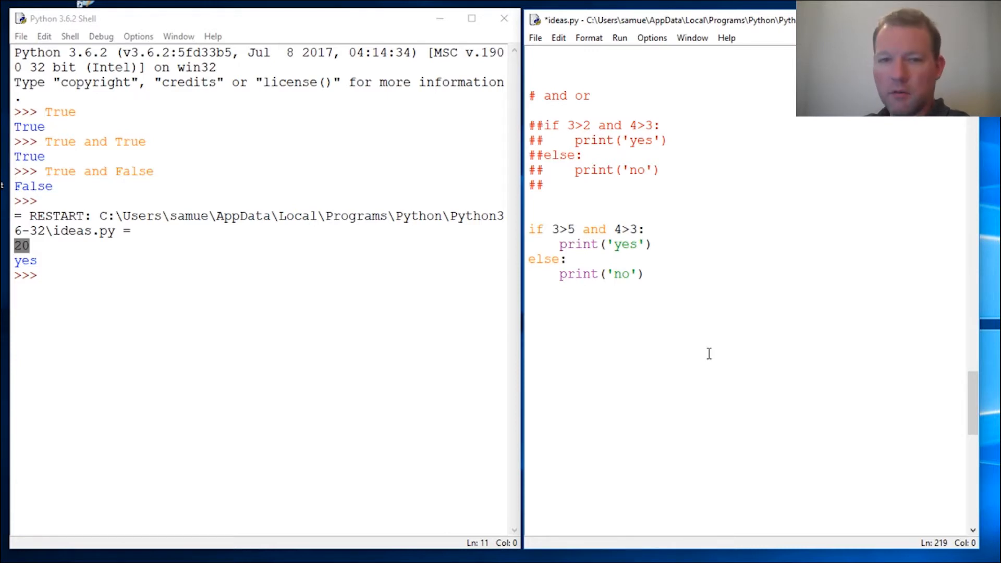
key(F5)
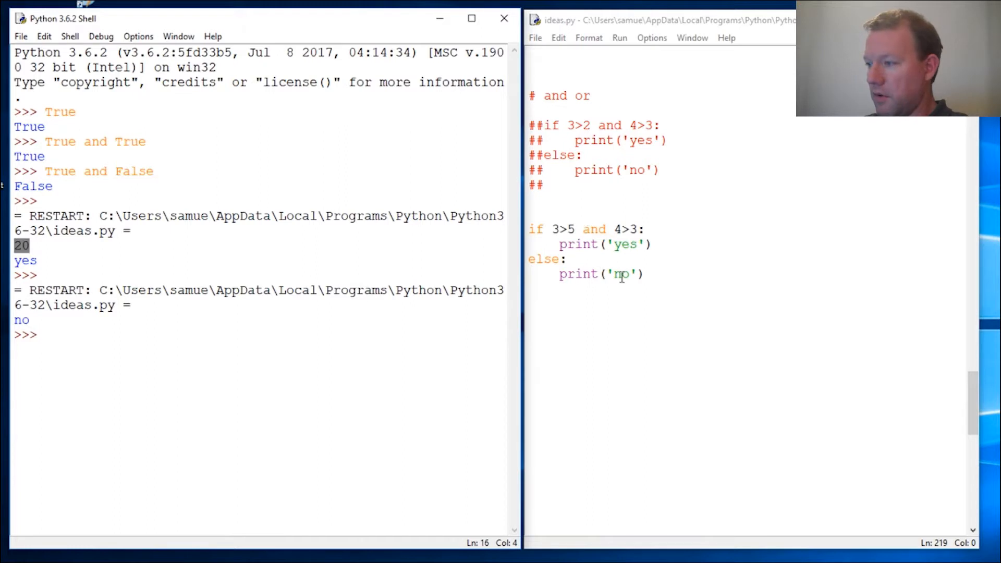
click(552, 228)
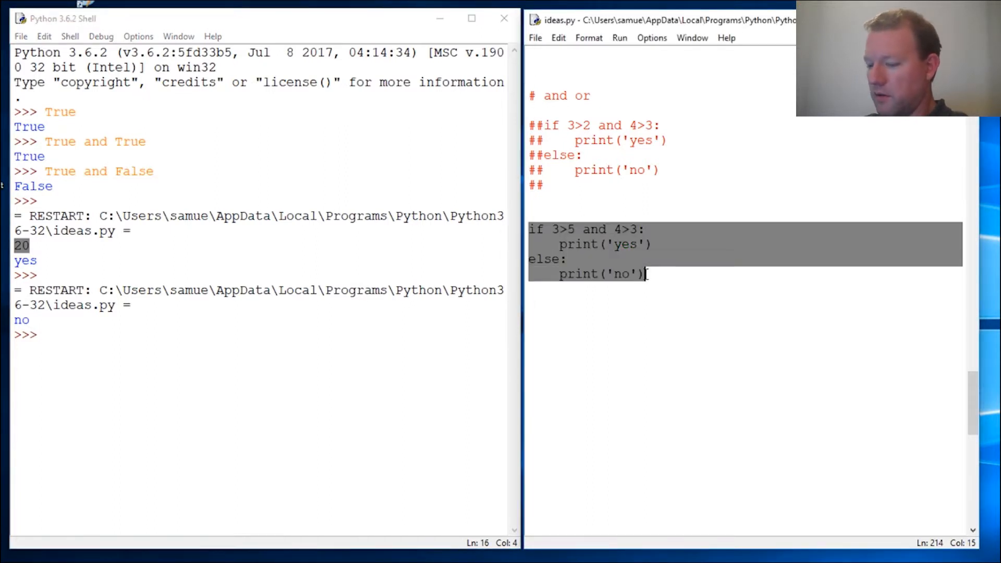
mouse_move(582, 323)
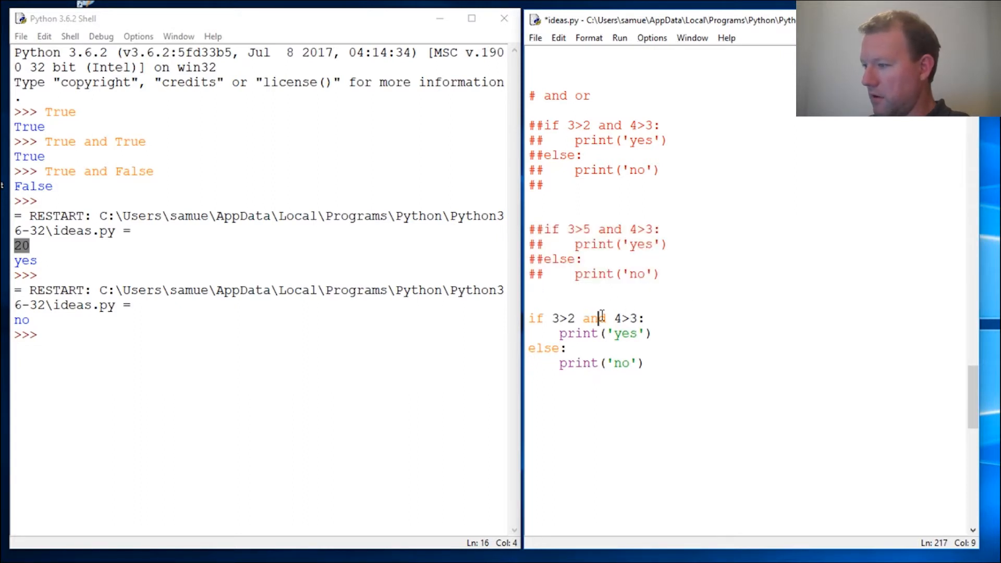
Change the copy's condition to 3>2 or 4>3 and run it, printing yes.
text(or)
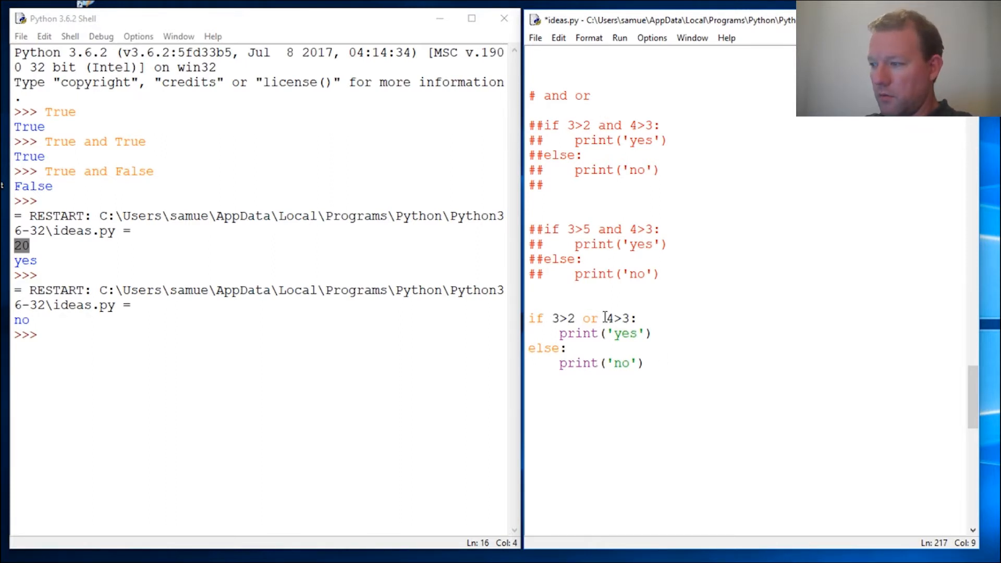
click(574, 408)
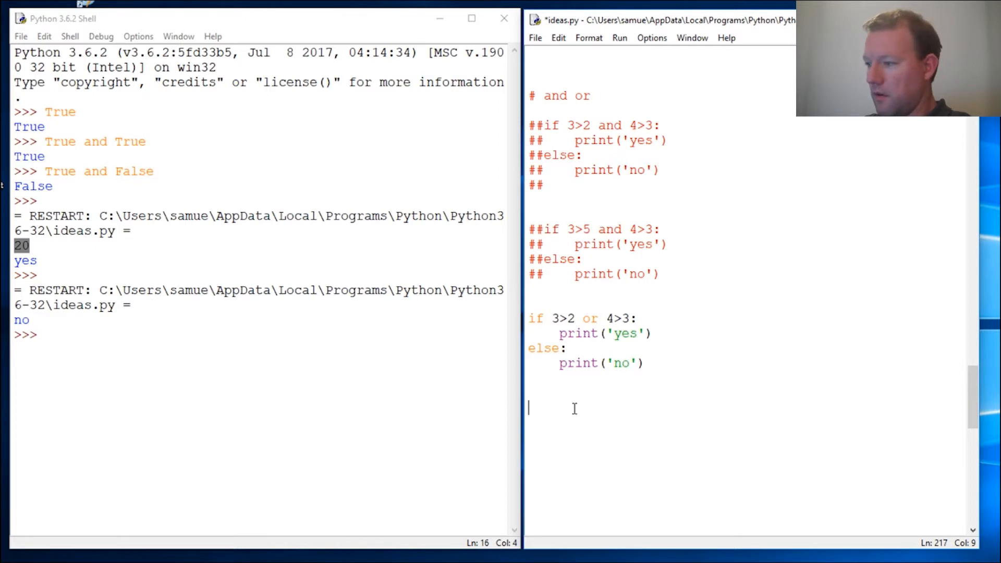
key(F5)
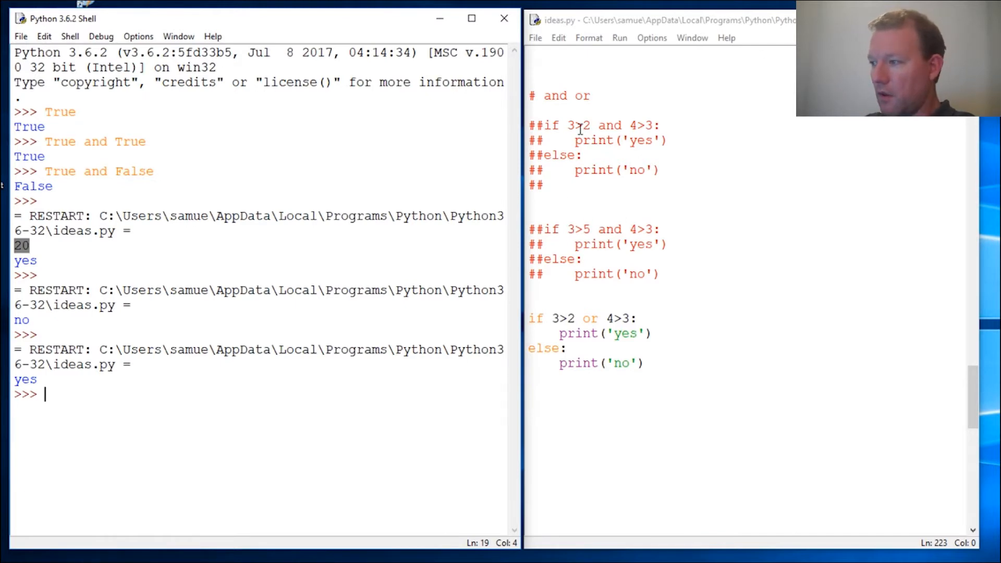
click(612, 125)
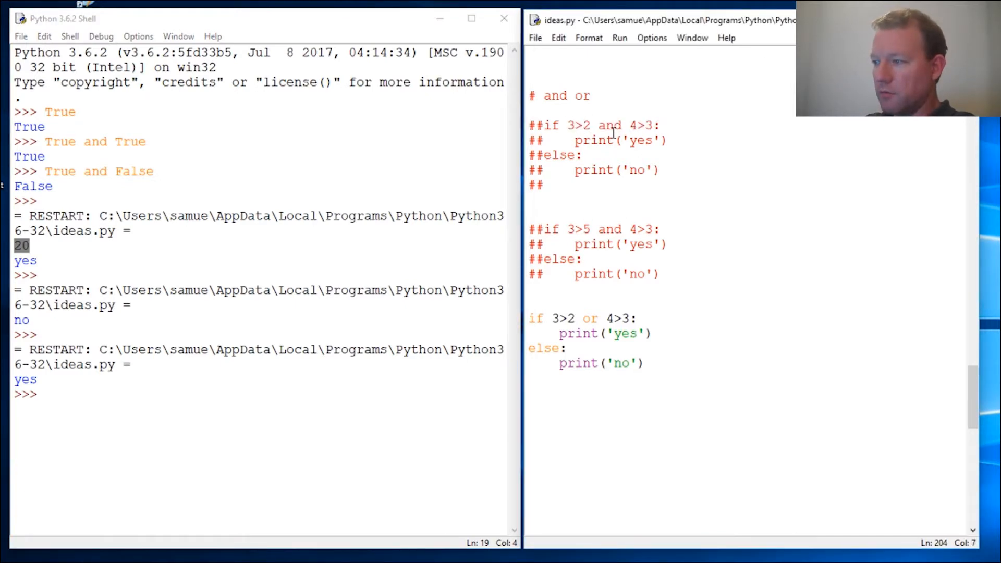
double_click(609, 125)
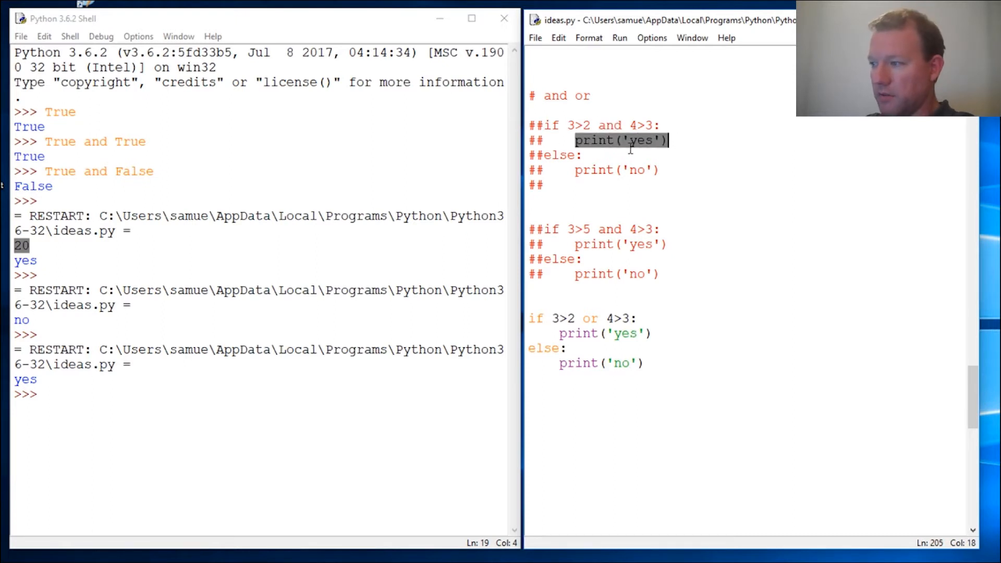
mouse_move(39, 245)
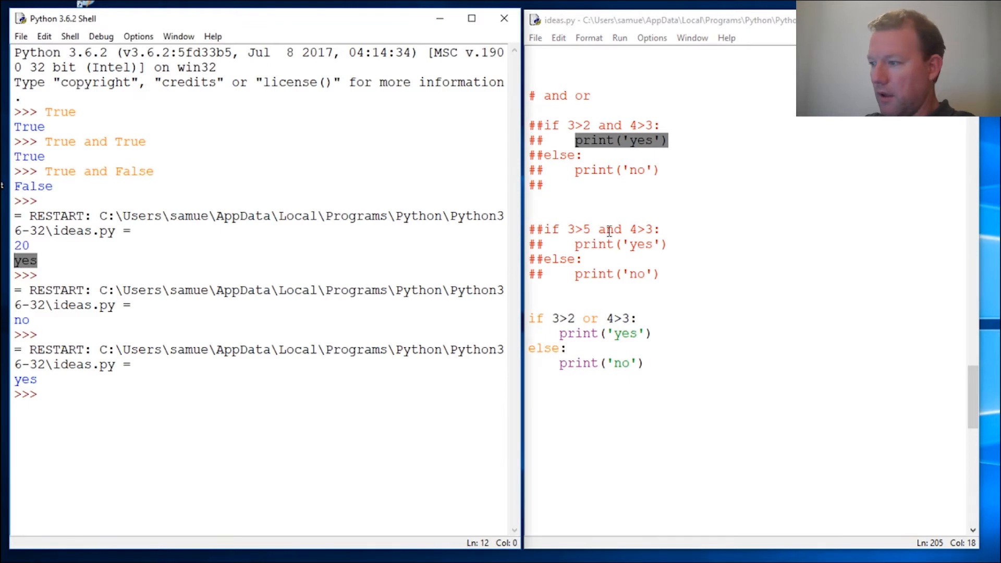
double_click(610, 228)
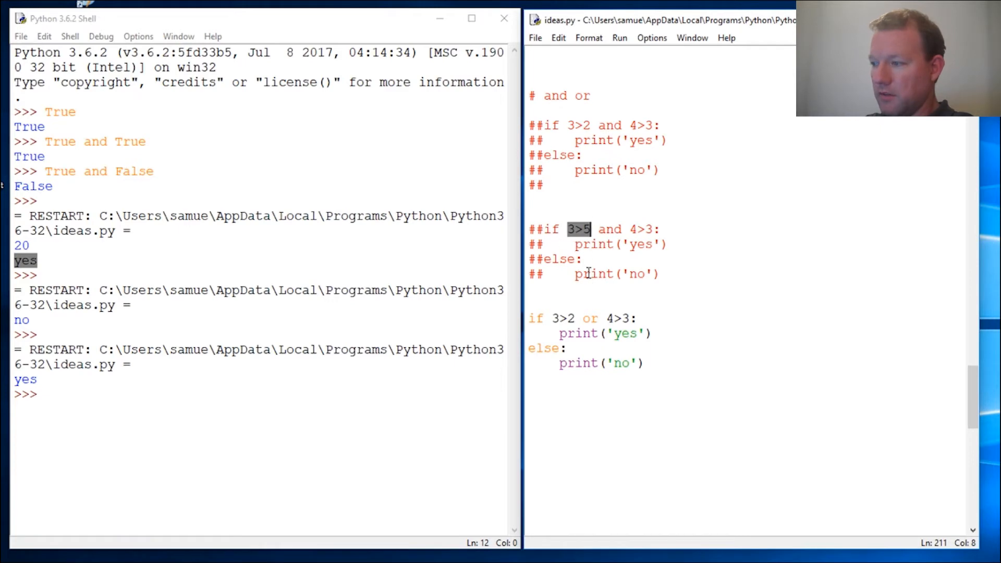
double_click(594, 274)
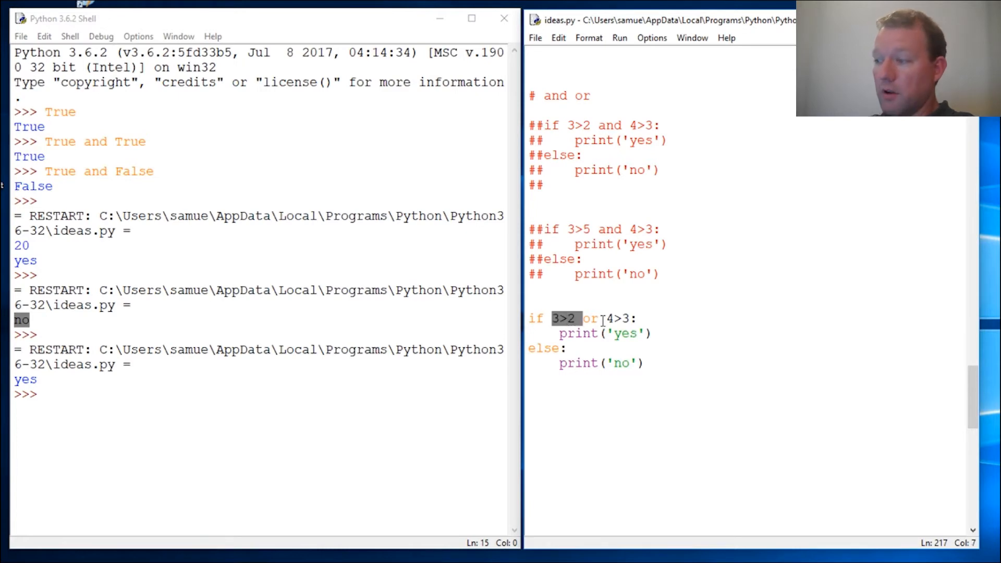
double_click(616, 319)
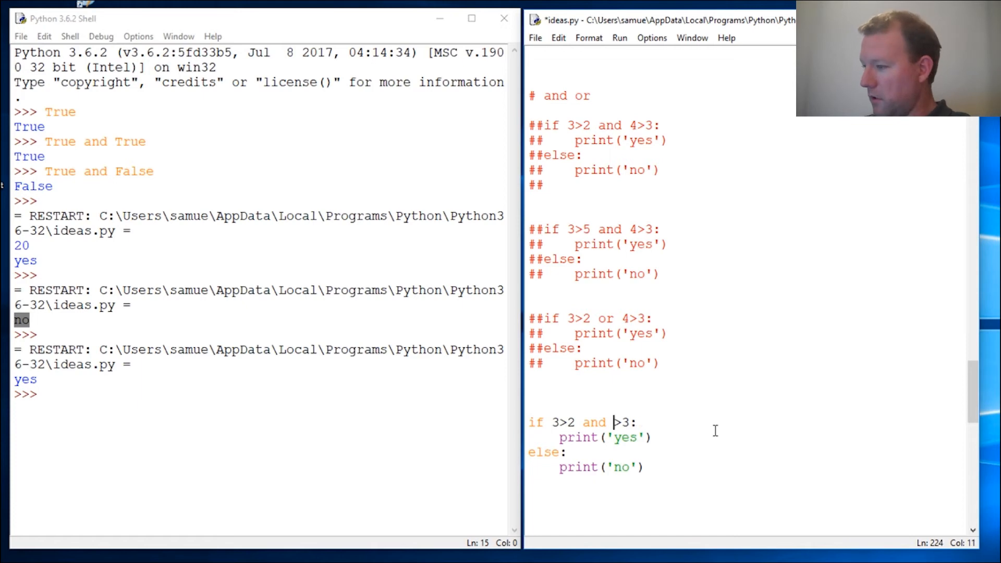
Edit the copied condition to 0>2 or 1>3 and run it, printing no.
text(1)
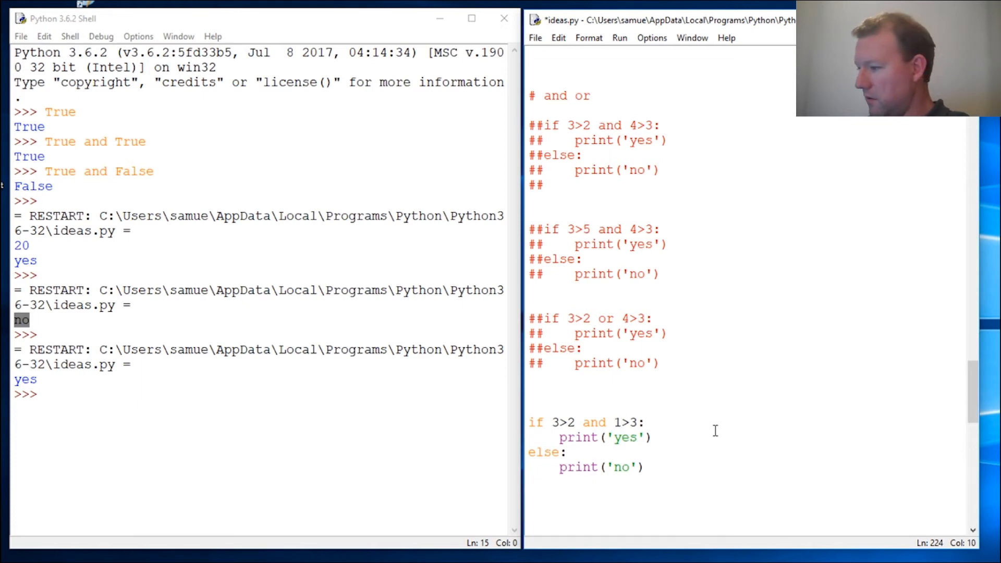
click(559, 422)
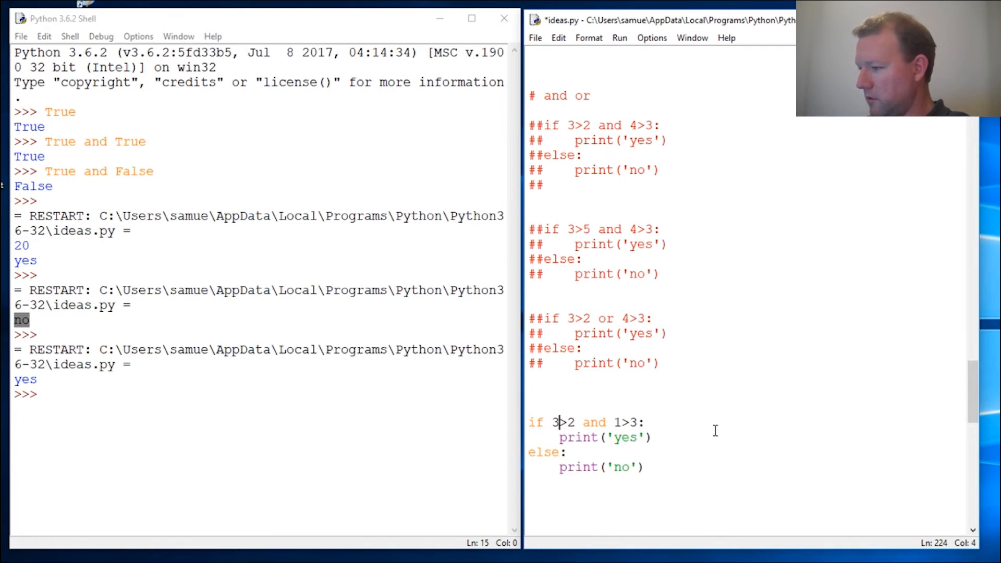
text(0)
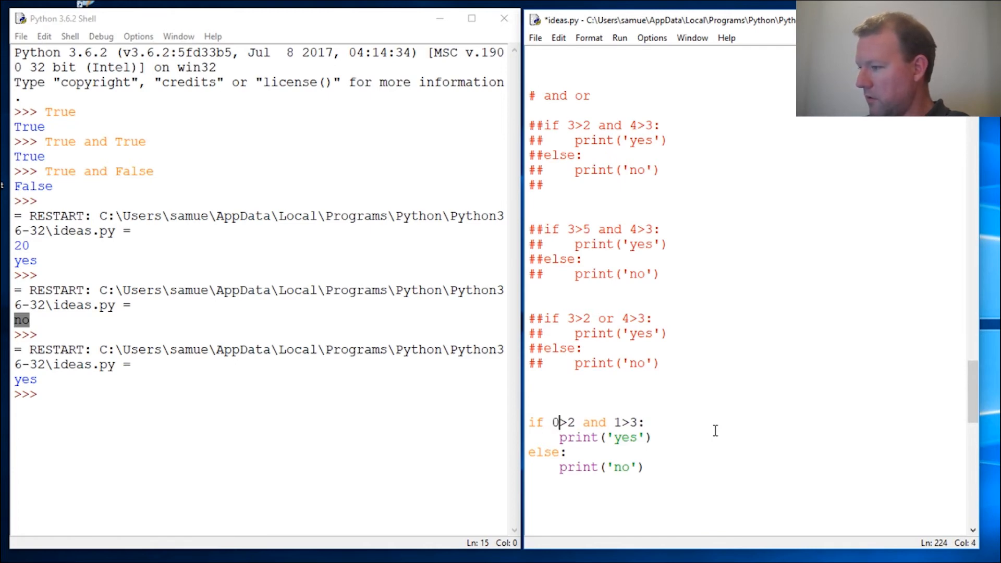
double_click(594, 422)
text(or)
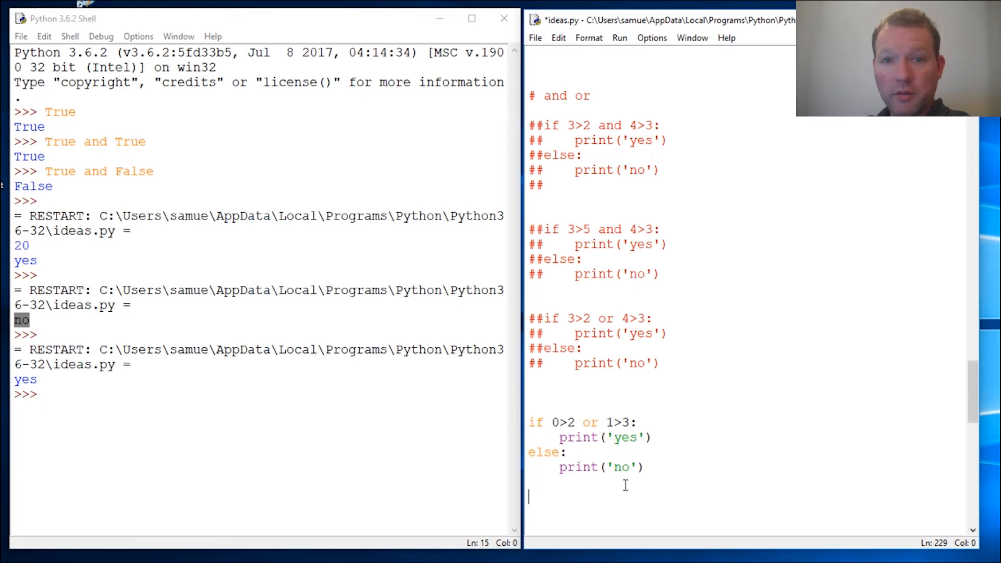
key(F5)
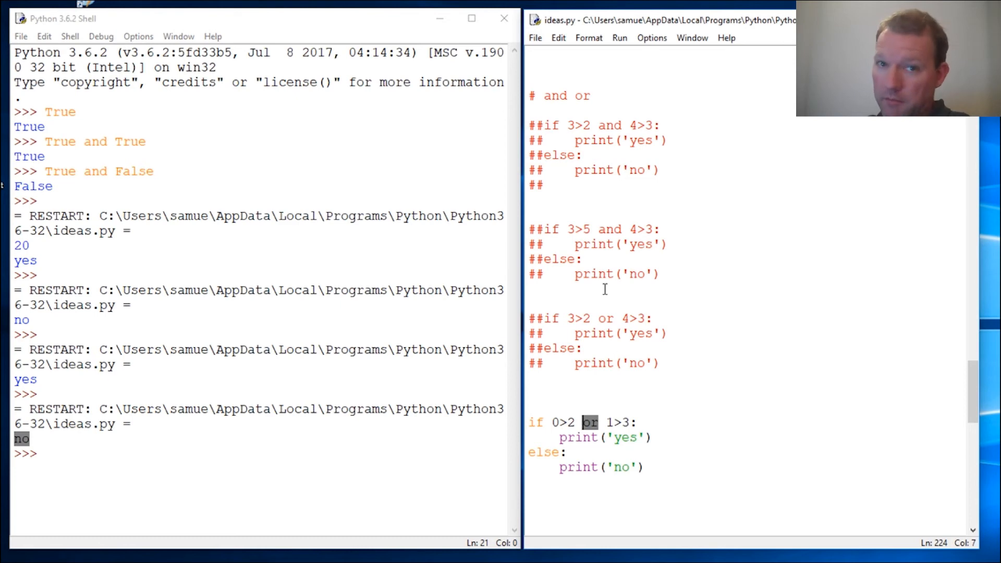
mouse_move(594, 374)
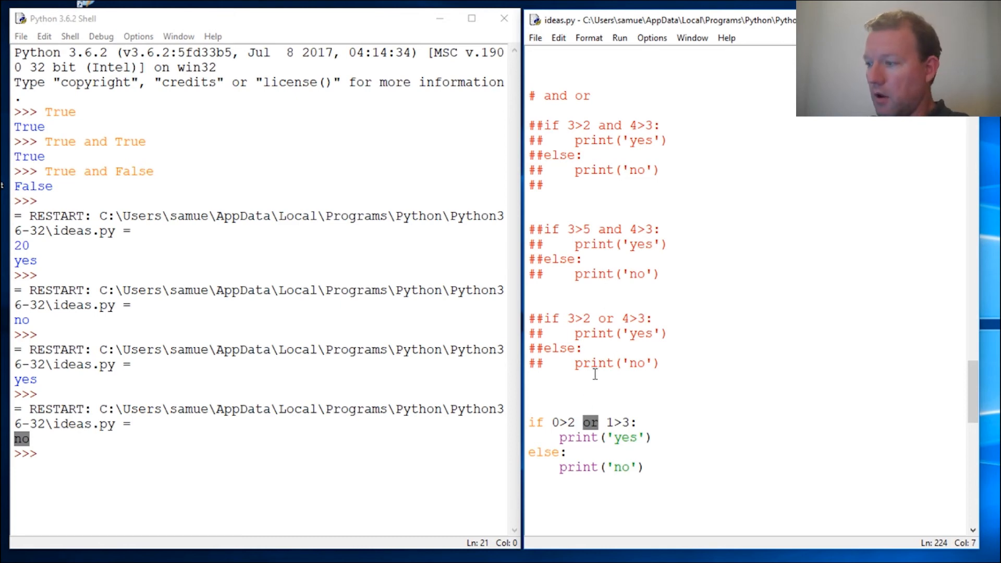